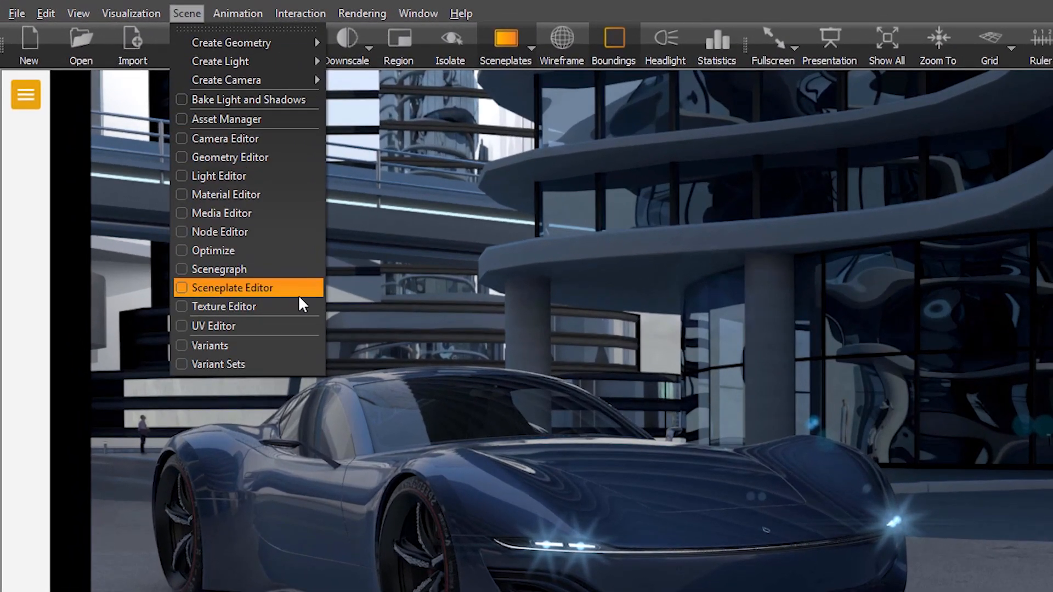
Open the Sceneplate Editor, create a new group in the plate list and select it
left_click(235, 287)
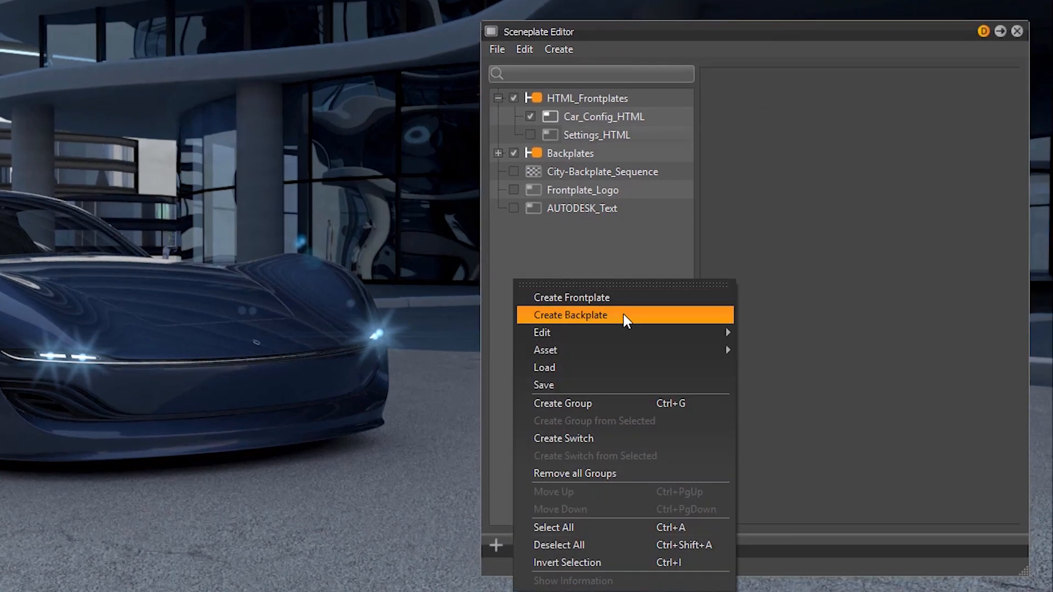
left_click(563, 315)
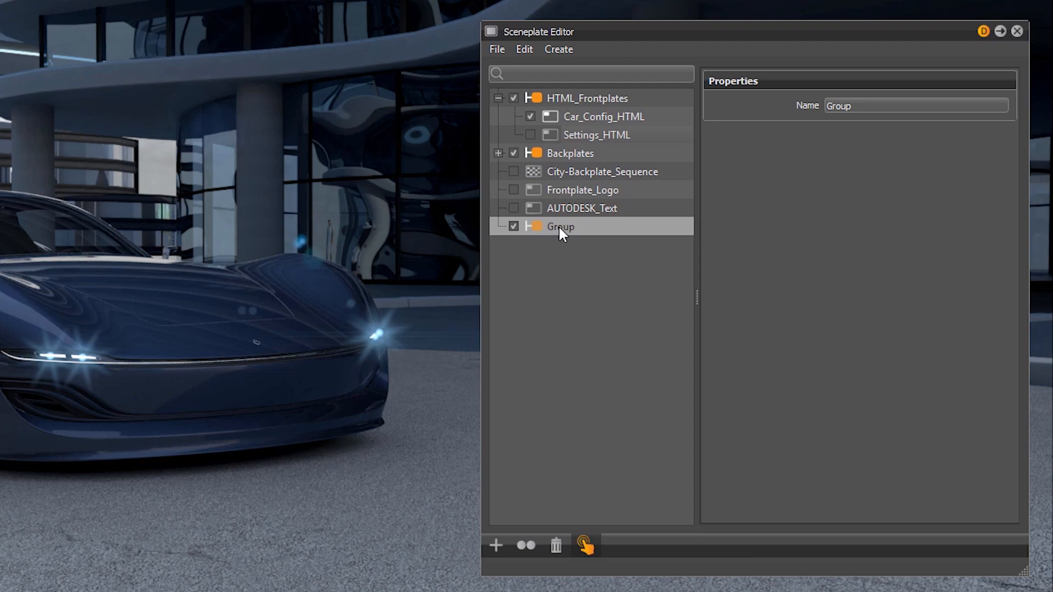
left_click(582, 190)
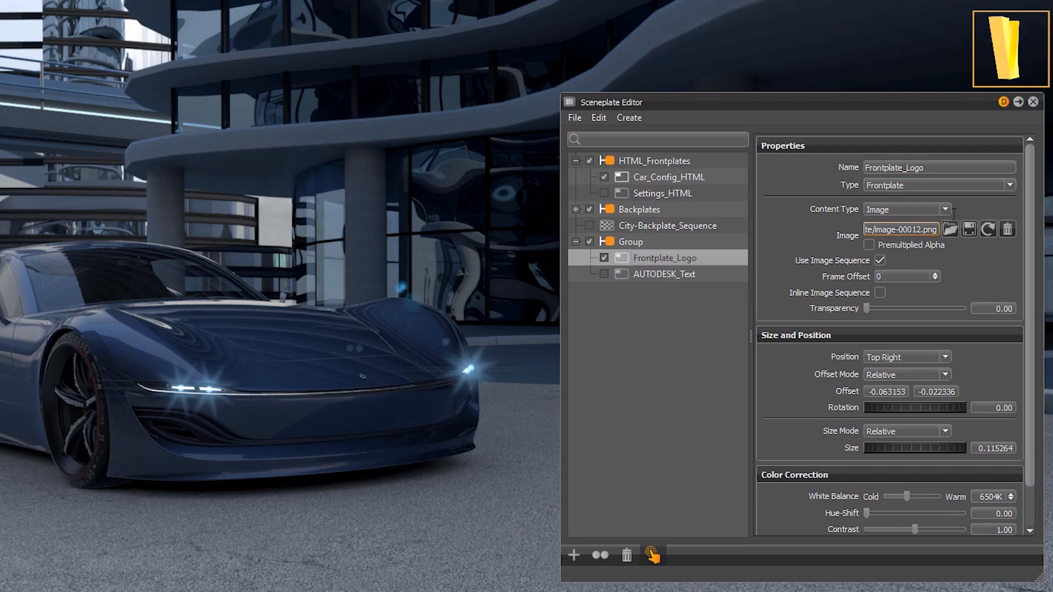
Keep Frontplate_Logo as image content, test brightness down and back, and embed its sequence
left_click(906, 209)
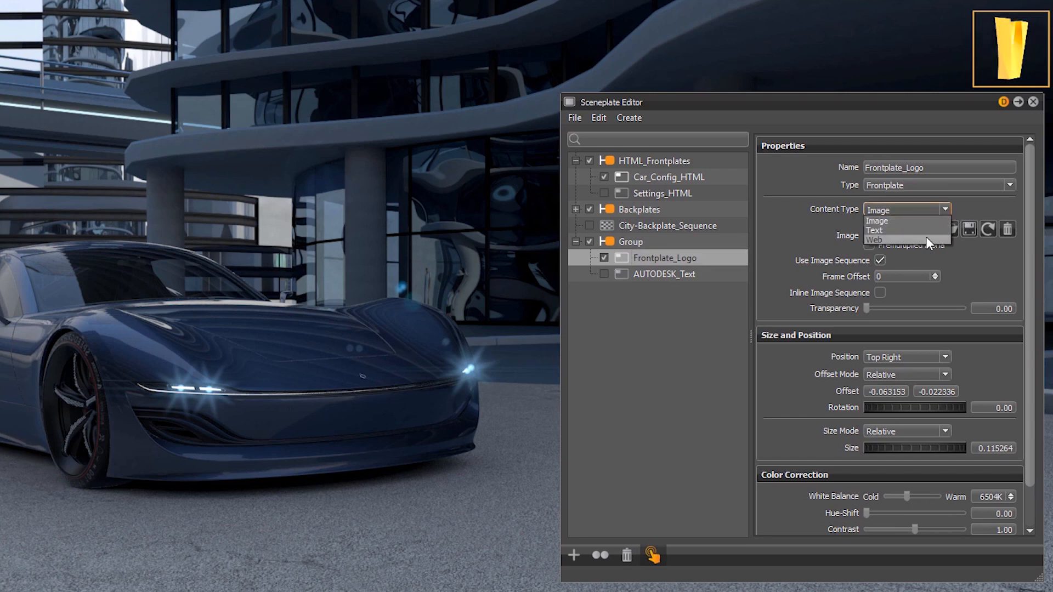
left_click(877, 221)
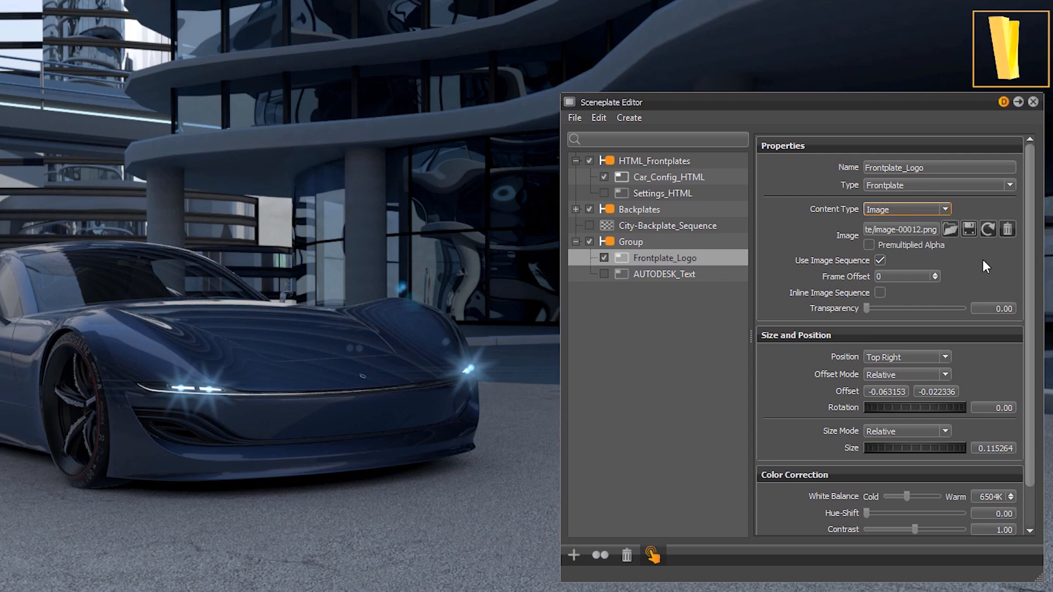
scroll("down", 3)
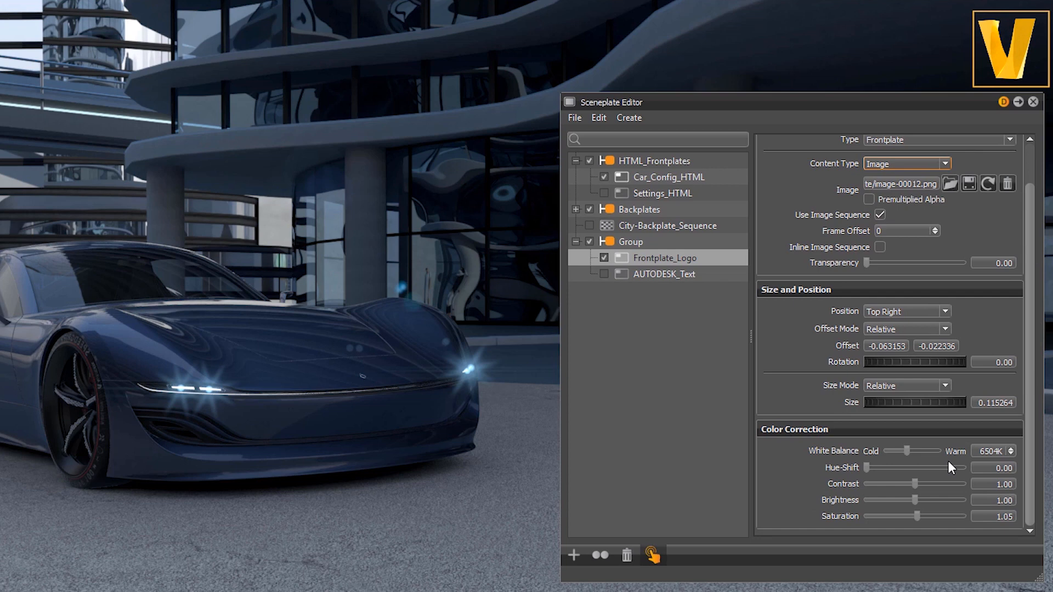
left_click_drag(913, 500, 865, 500)
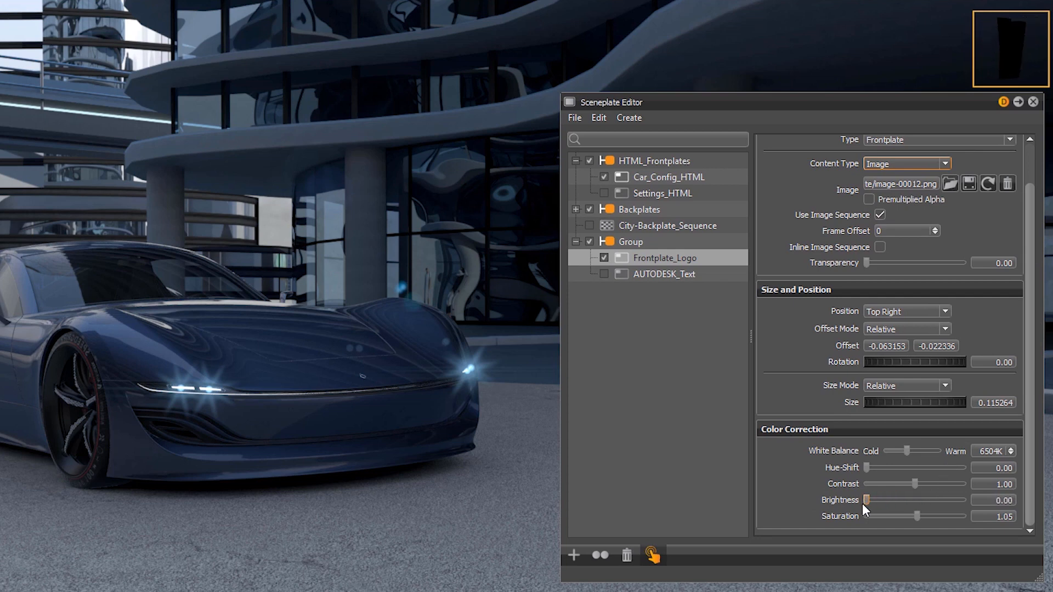
left_click_drag(866, 500, 920, 499)
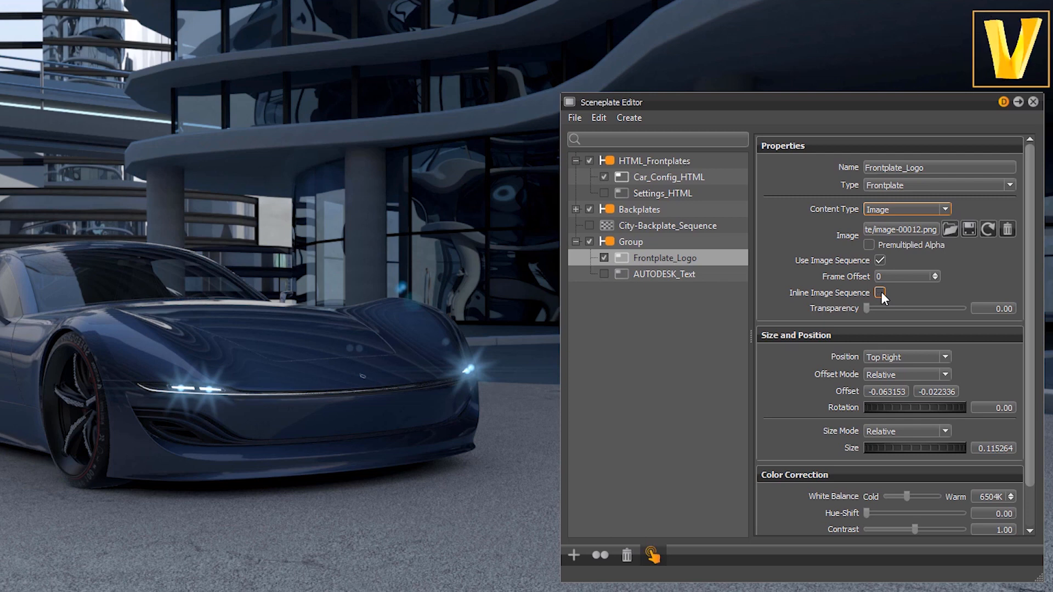
left_click(880, 293)
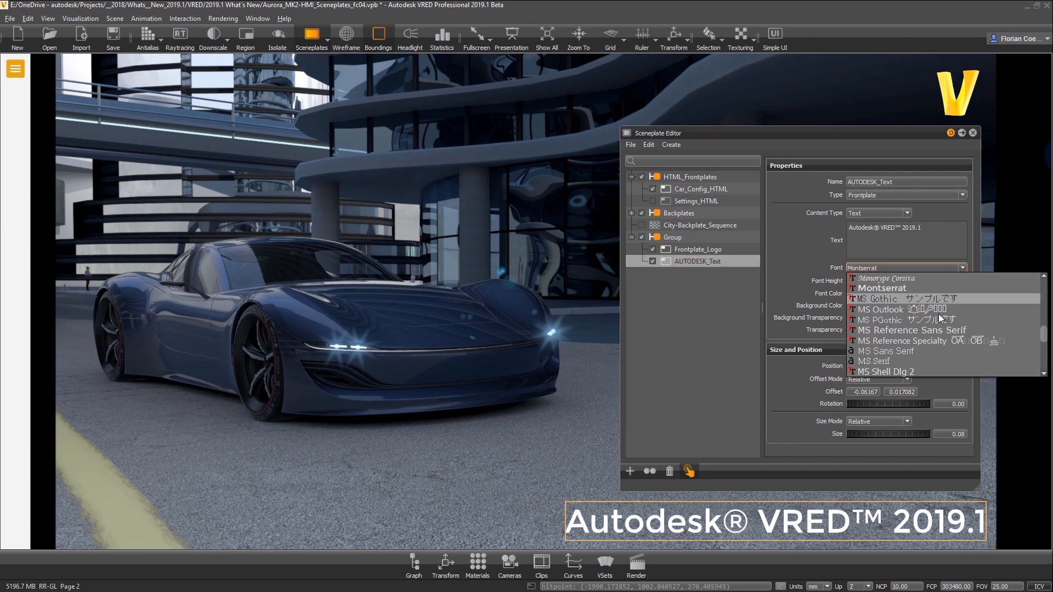
Choose Montserrat as the AUTODESK_Text frontplate's font
left_click(880, 288)
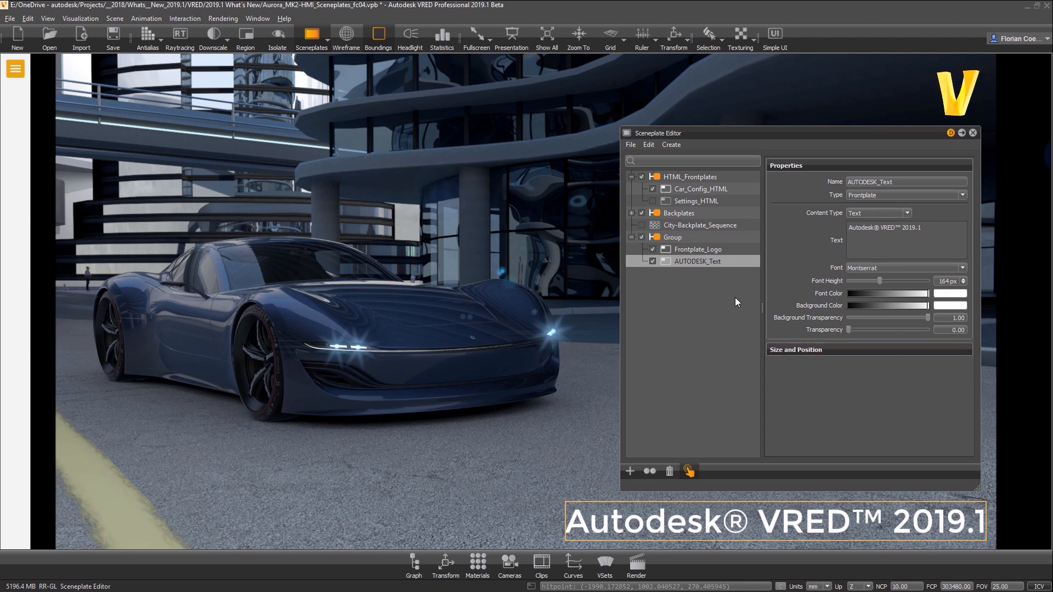
Open the Aurora MK2 HTML configurator and apply the Uni - Red carpaint
left_click(701, 189)
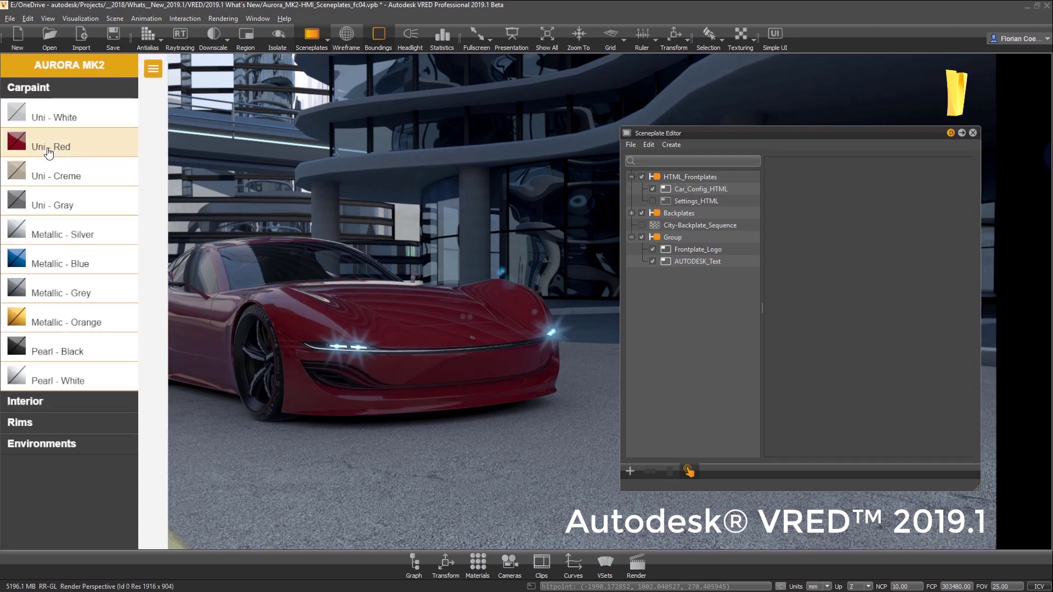
left_click(29, 87)
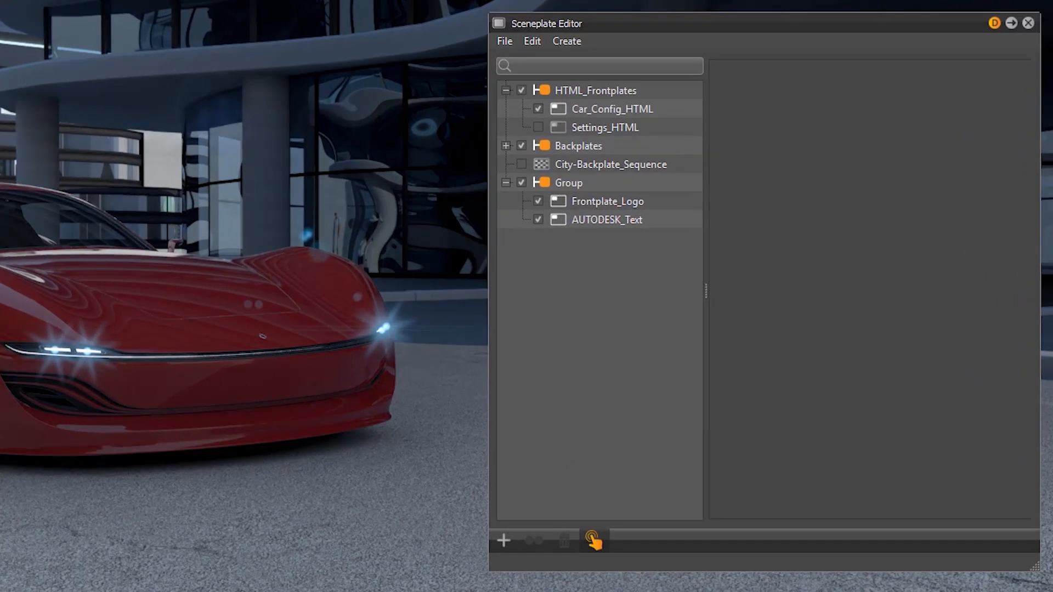
Select City-Backplate_Sequence and uncheck Use Image Sequence
left_click(610, 164)
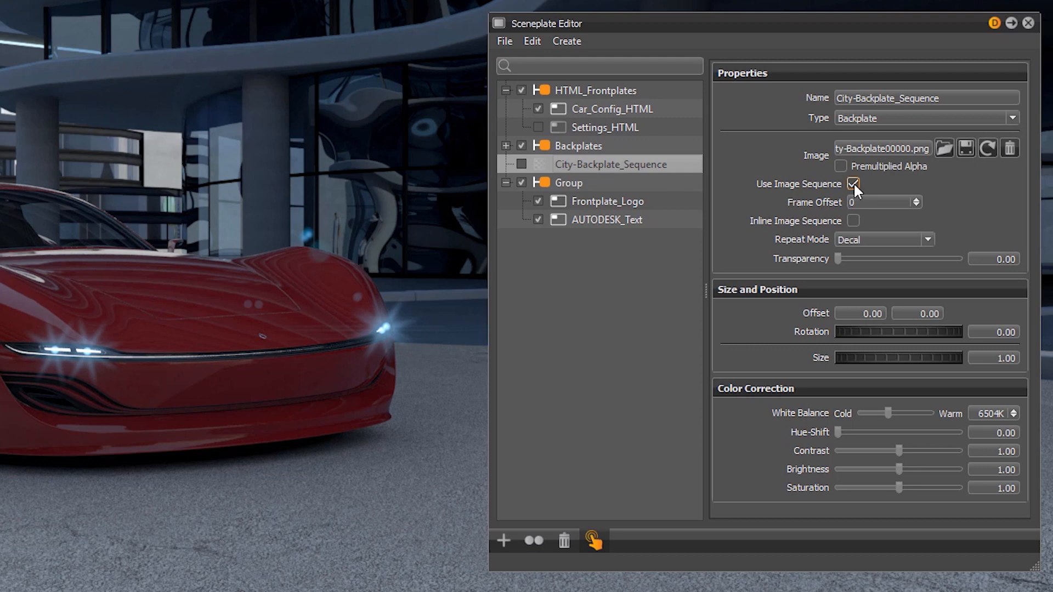
left_click(853, 183)
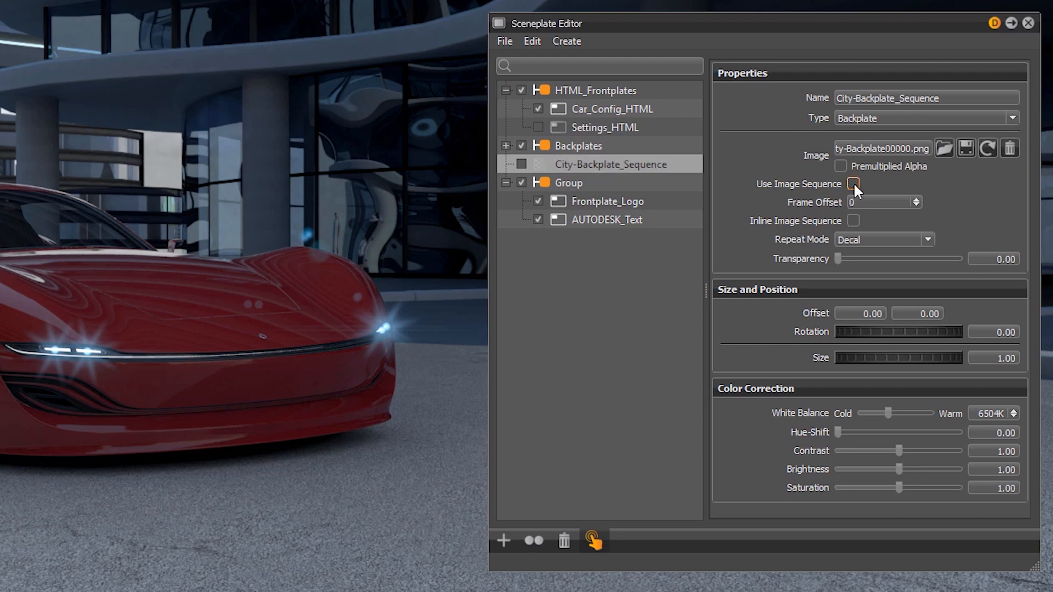
left_click(853, 184)
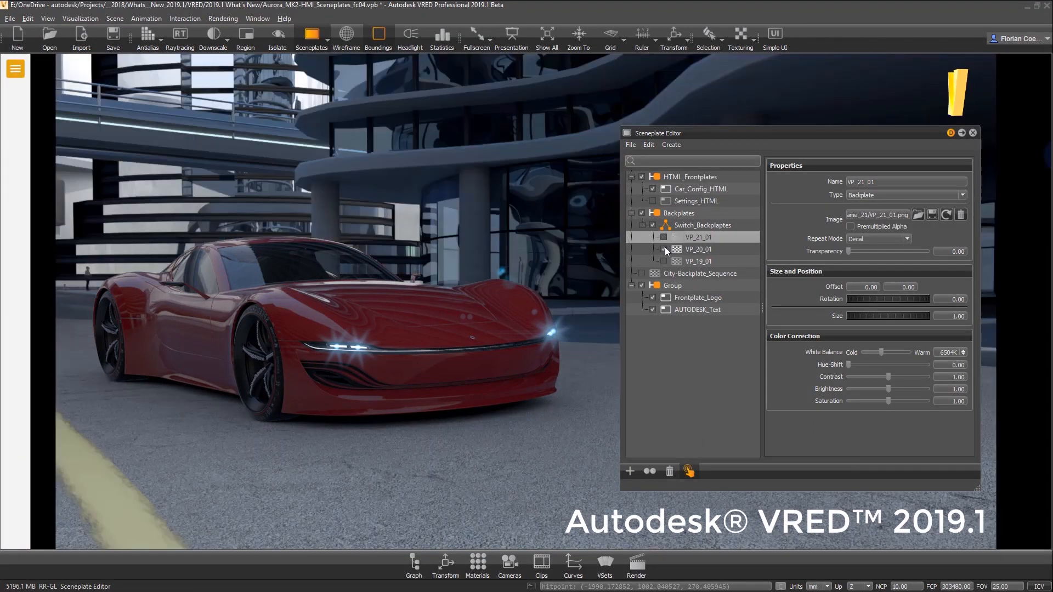
Make VP_21_01 the active backplate in the switch
left_click(663, 237)
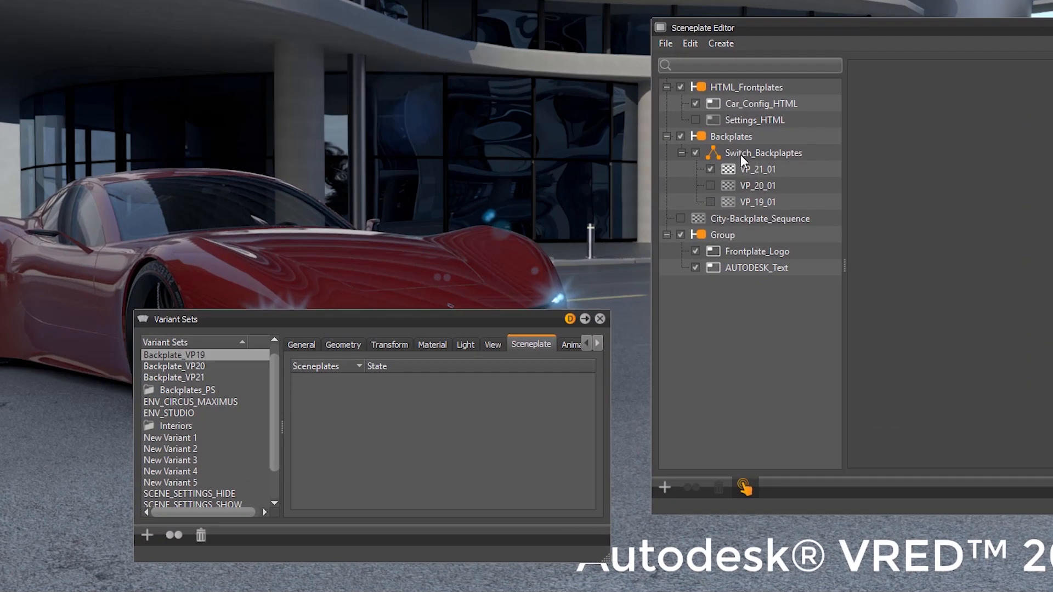
Add the backplate switch to Backplate_VP19 and set its state to VP_19_01
left_click(764, 153)
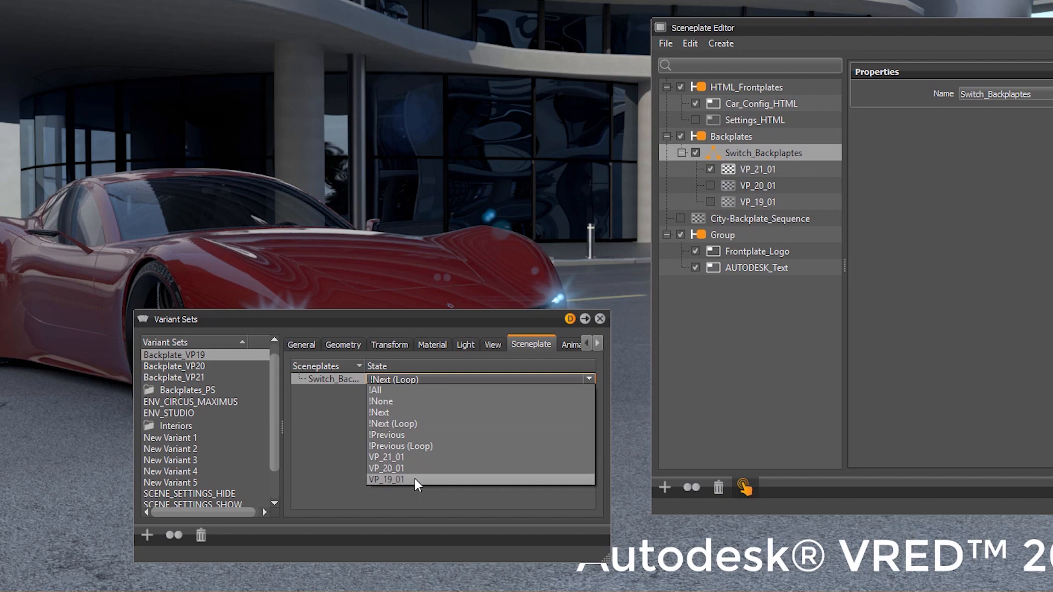
left_click(387, 479)
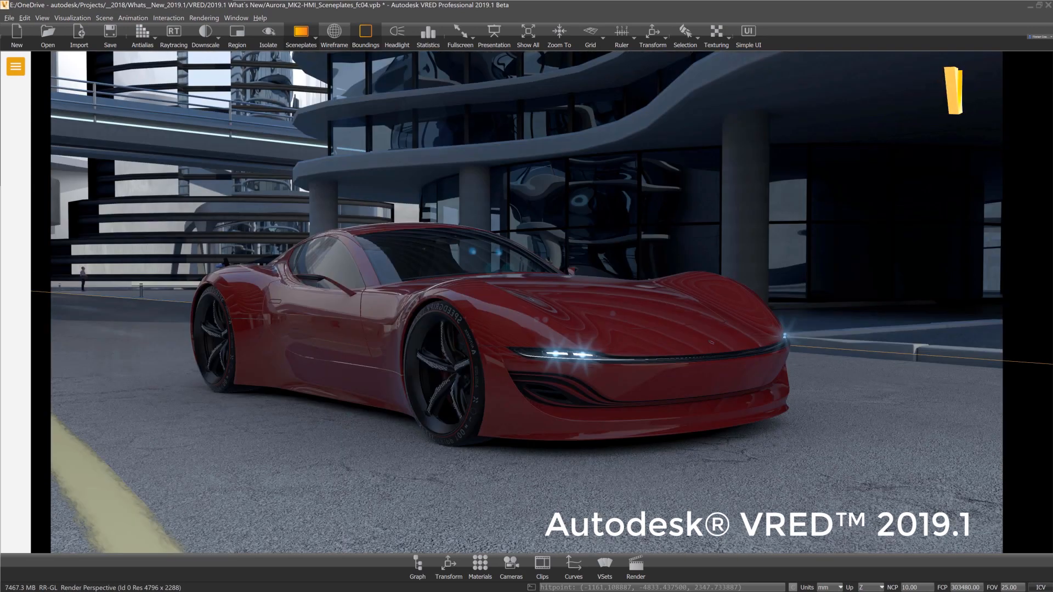
Switch the backplate to VP_20_01 and pick the AUTODESK text overlay in the render
left_click(295, 33)
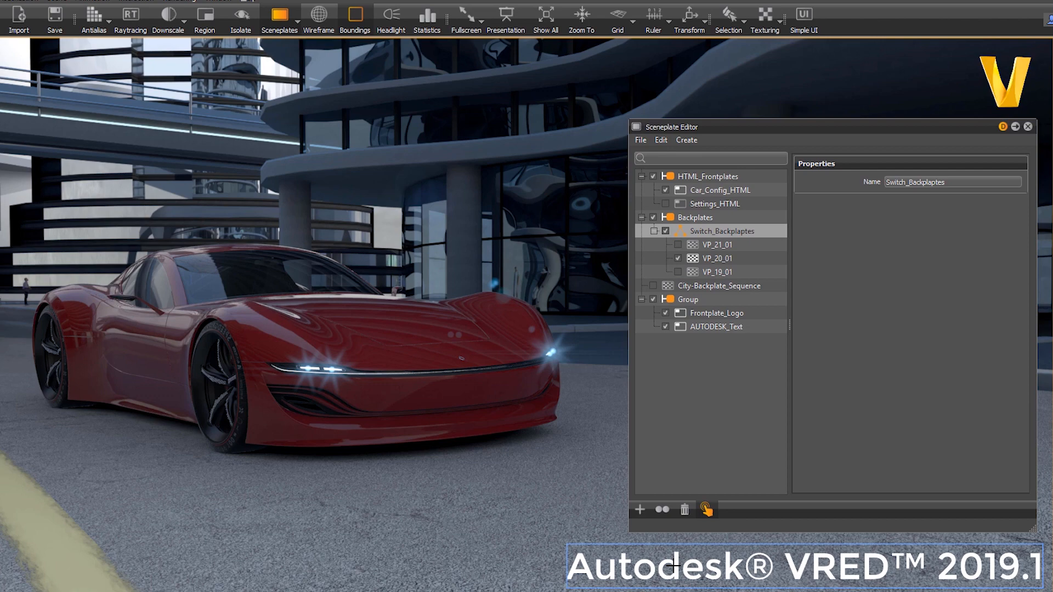
left_click(715, 326)
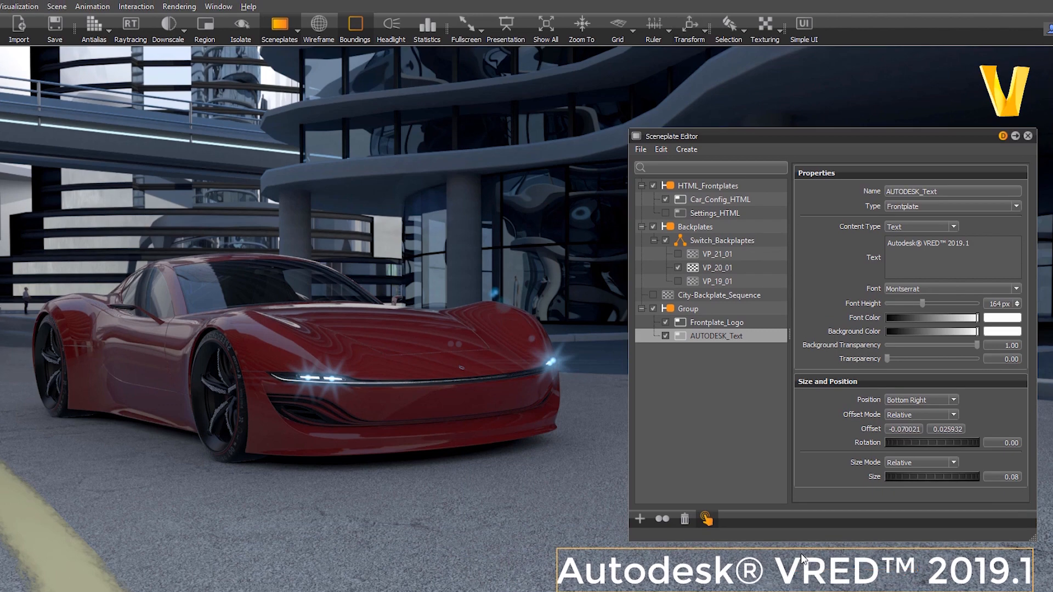
mouse_move(121, 76)
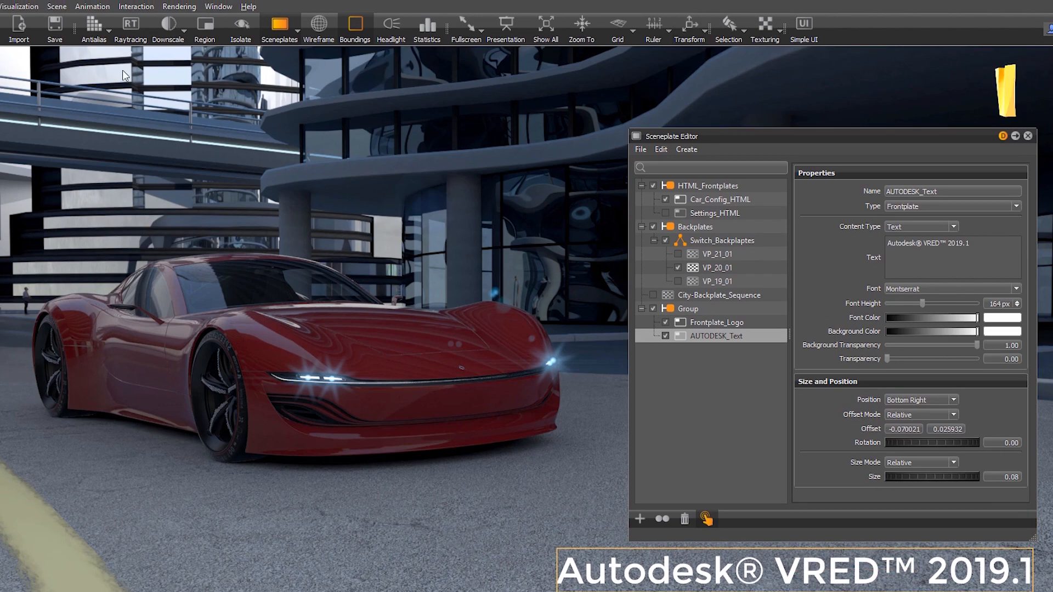
Open the Asset Manager and add the Settings_HTML sceneplate to the local library
left_click(57, 6)
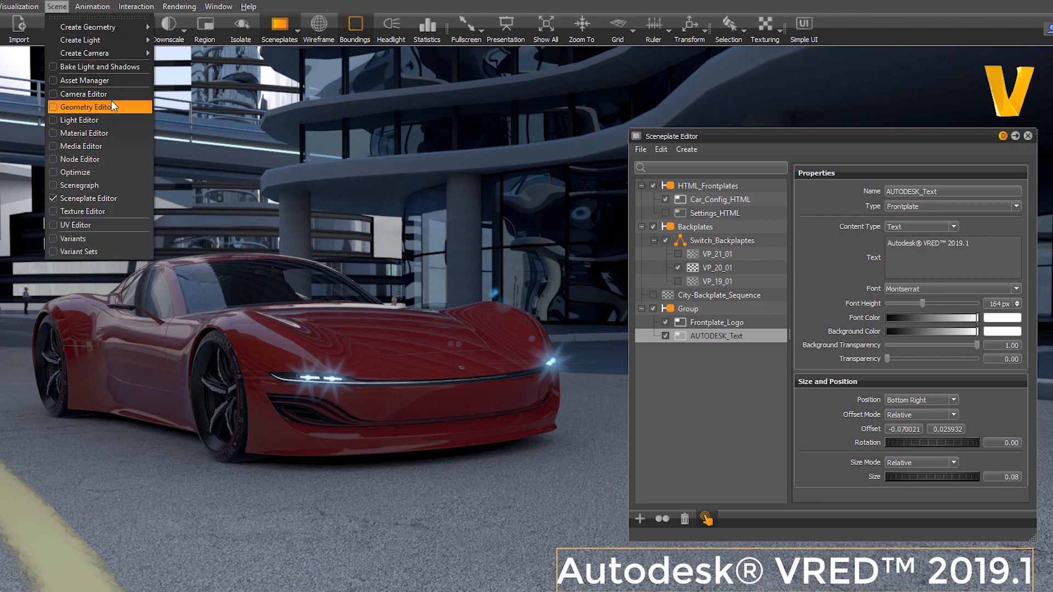
left_click(84, 80)
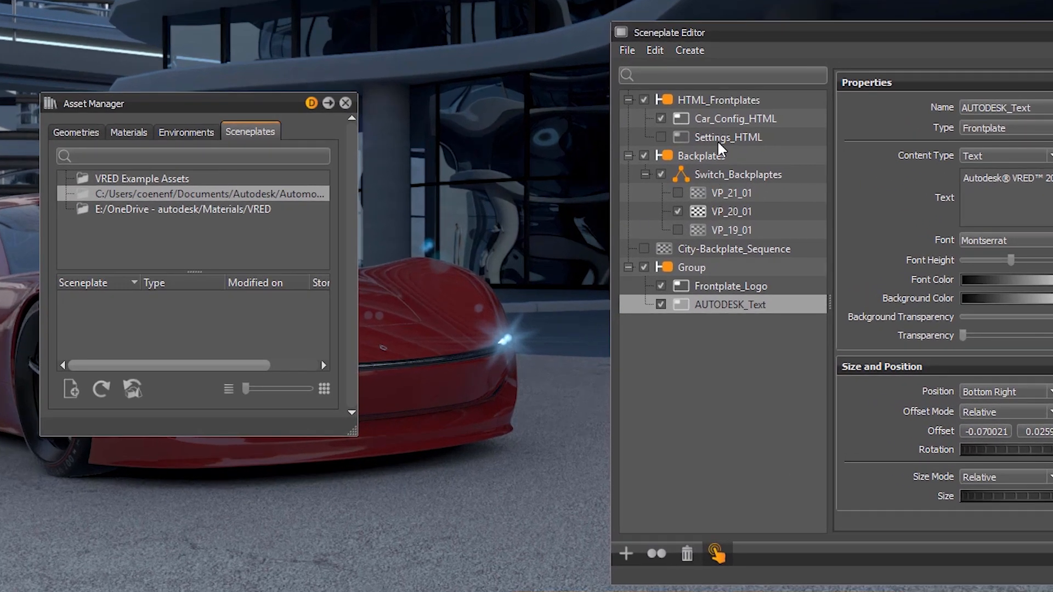
left_click(728, 137)
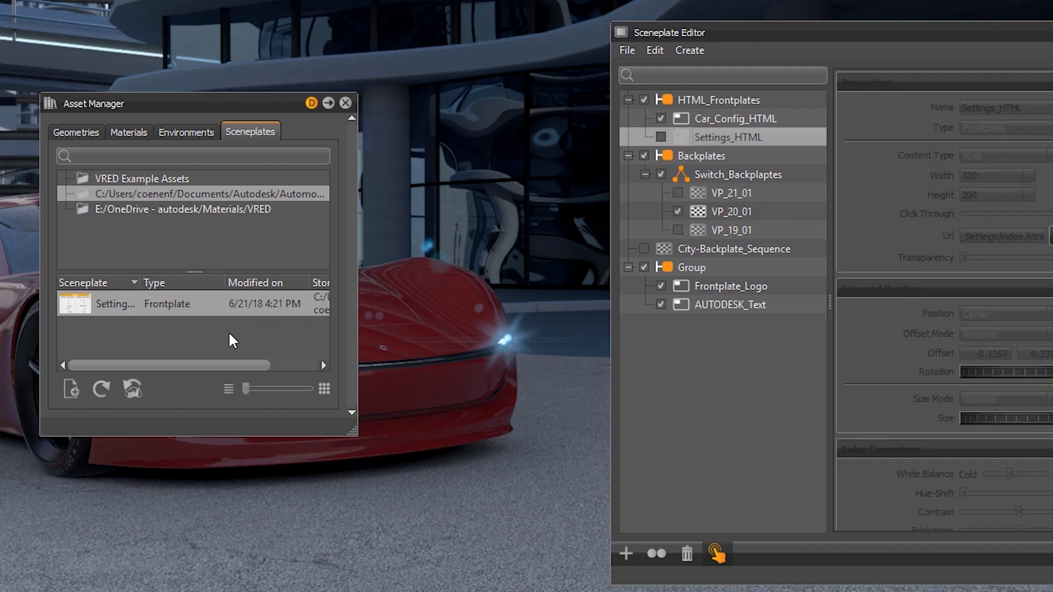
left_click(344, 102)
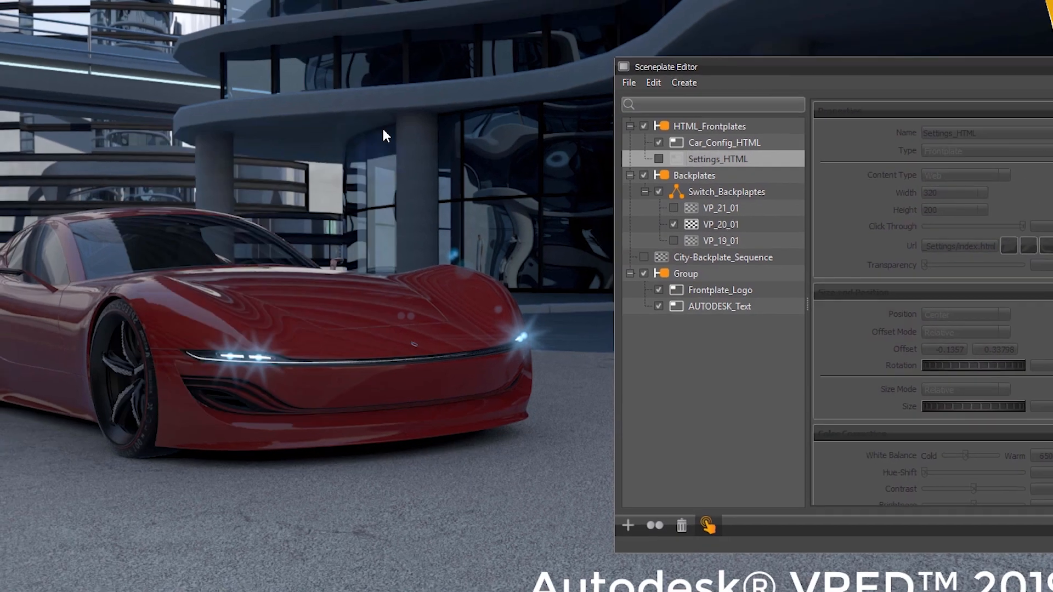